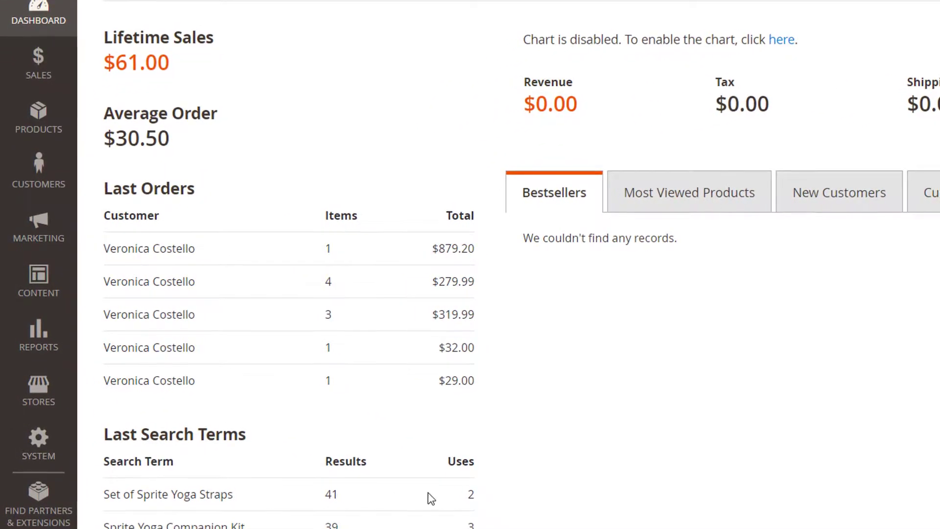
Step: Enable the Advanced Product Options SKU policy, apply it to orders, and view the storefront cart
click(38, 389)
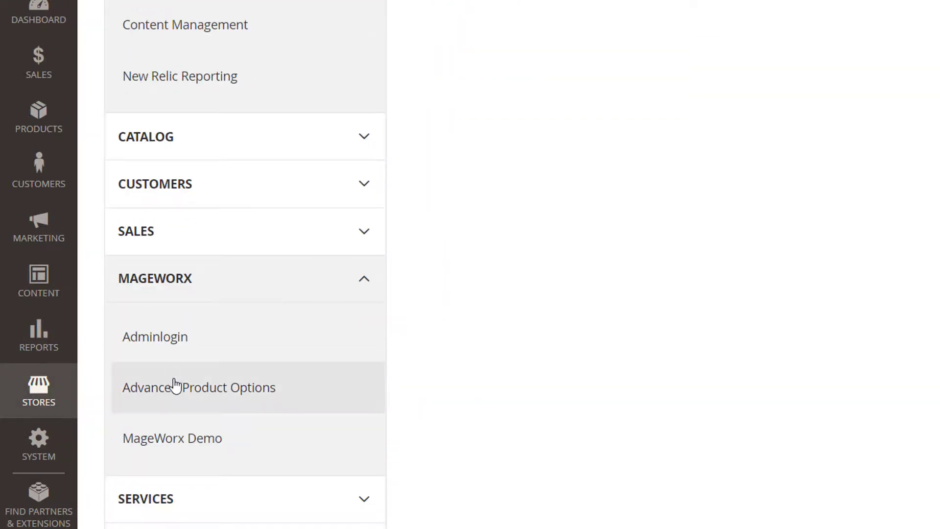
click(199, 386)
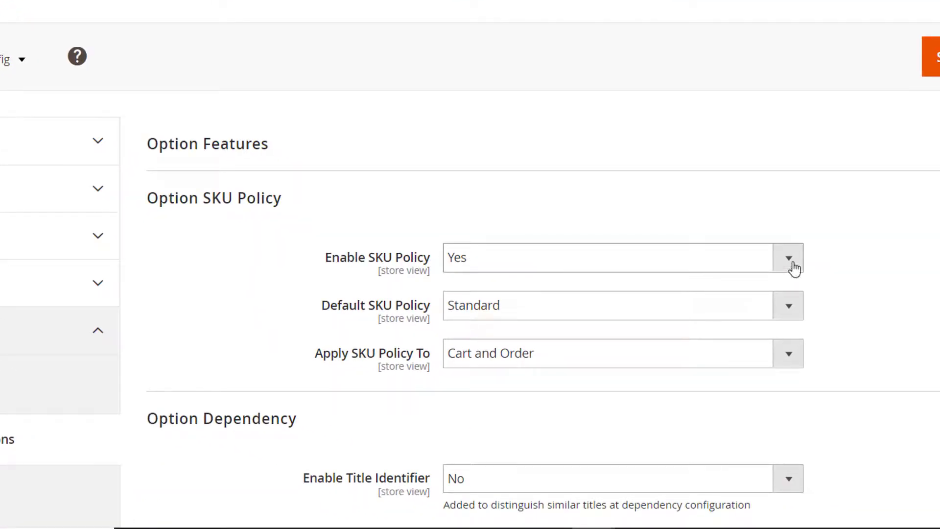
click(788, 257)
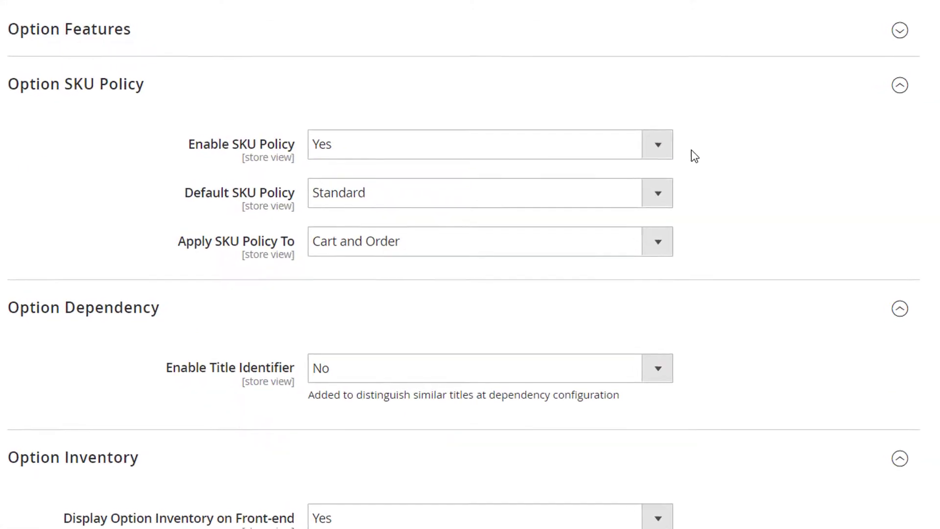
click(657, 241)
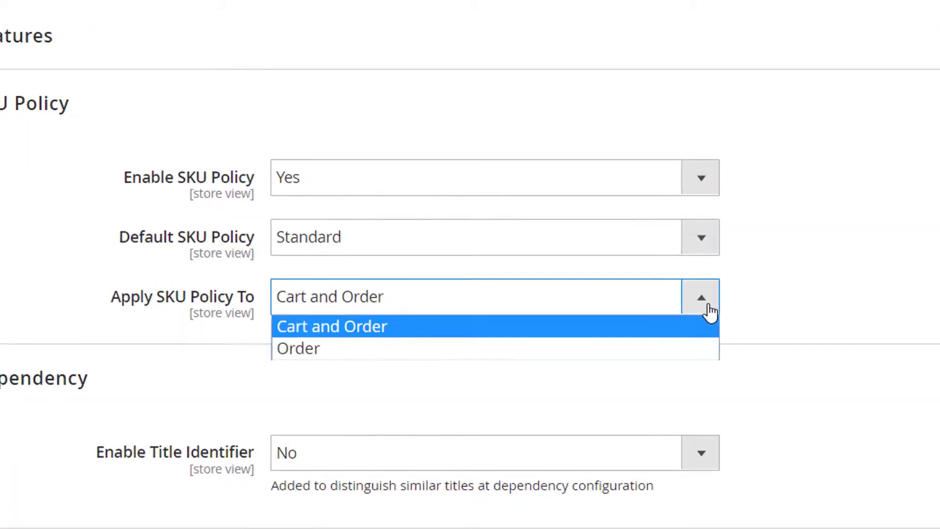
mouse_move(707, 384)
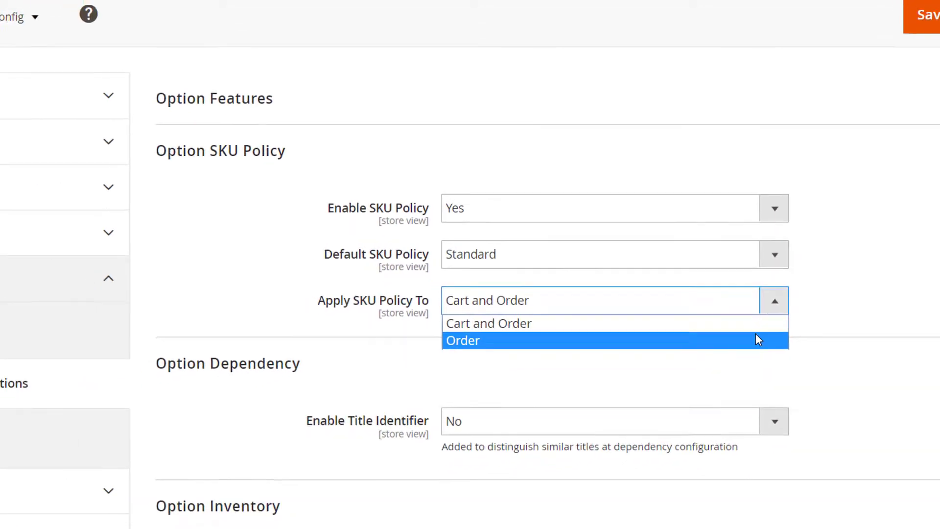
click(685, 17)
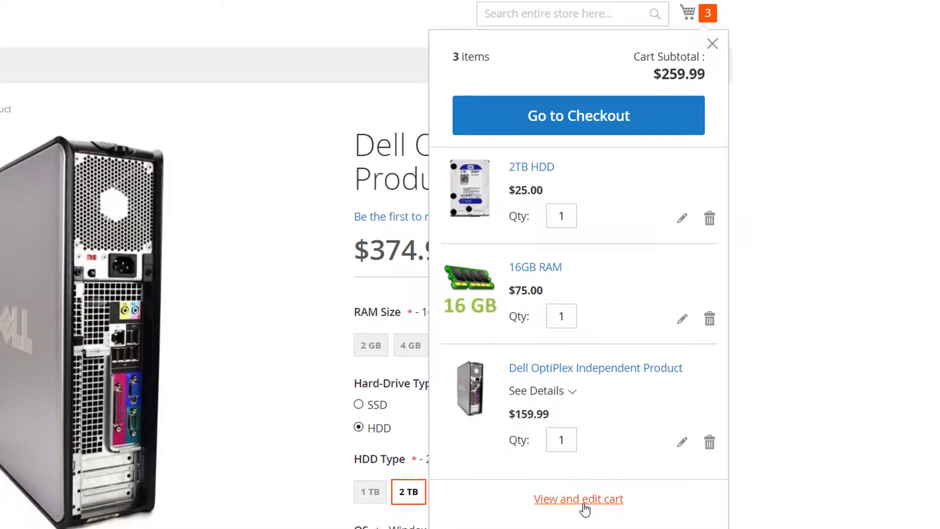
click(578, 498)
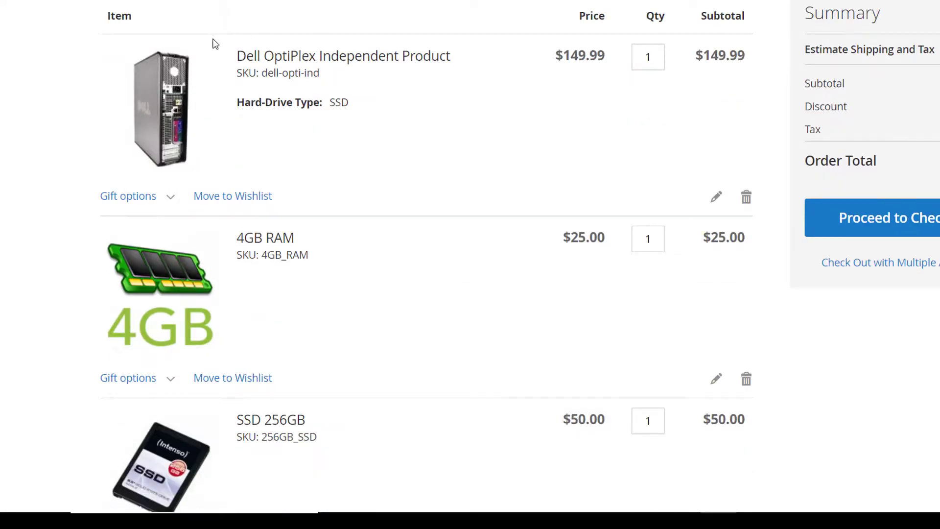
click(721, 251)
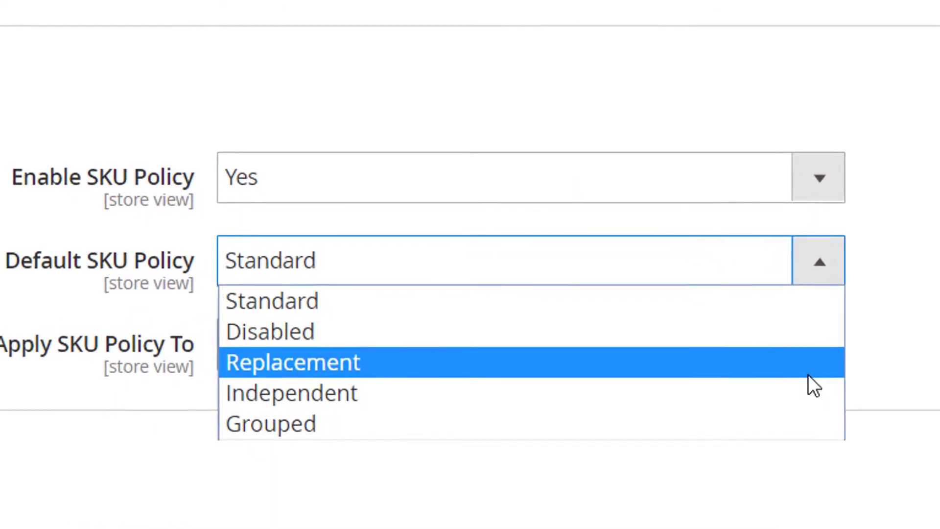
mouse_move(270, 423)
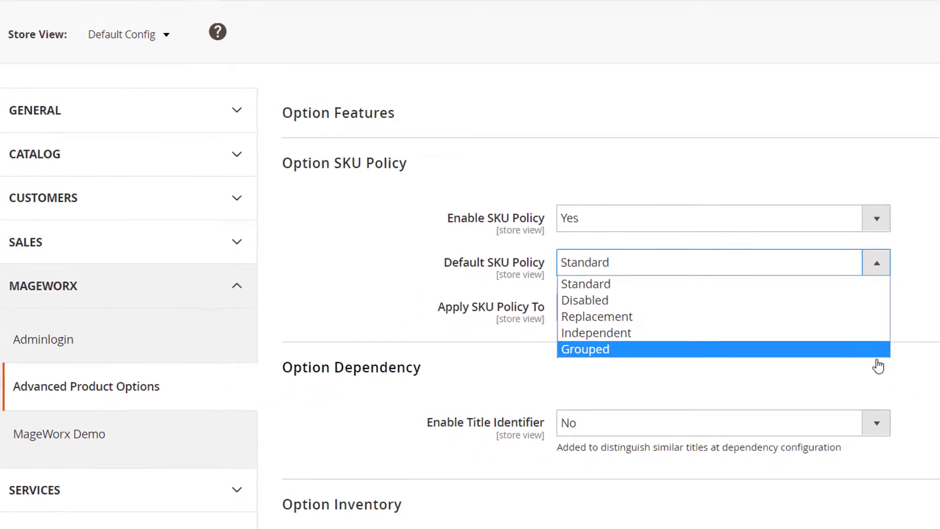
mouse_move(815, 284)
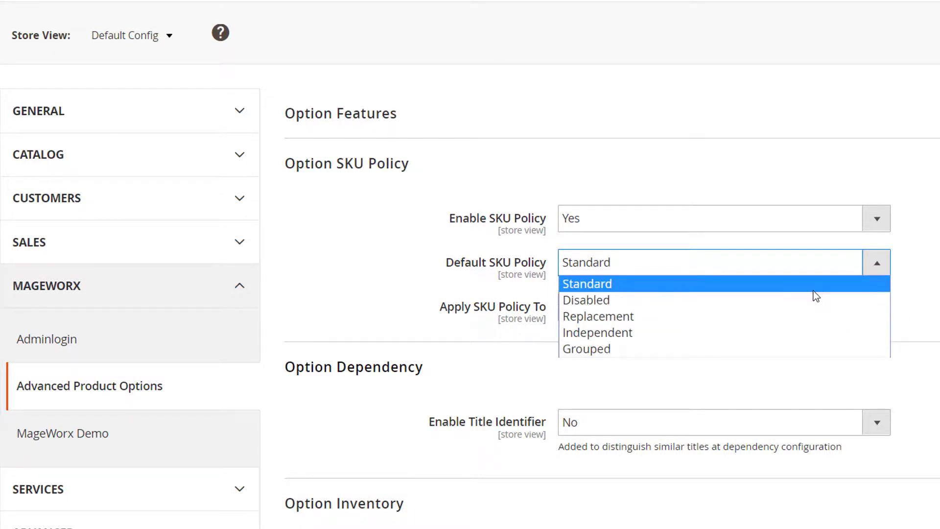
Step: Keep Standard as the default SKU policy after reviewing the dropdown choices
click(586, 284)
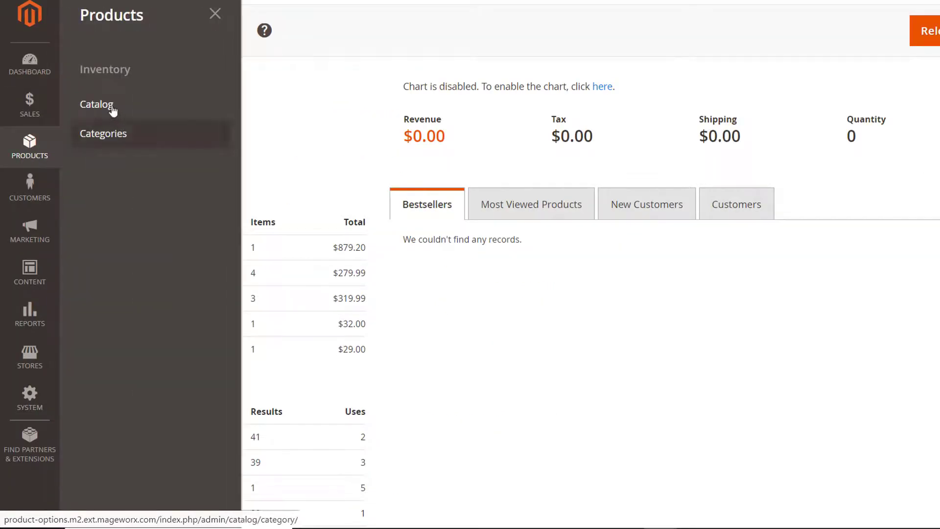
Step: Edit Dell OptiPlex Independent Product and set its Customizable Options SKU policy to Grouped
click(96, 104)
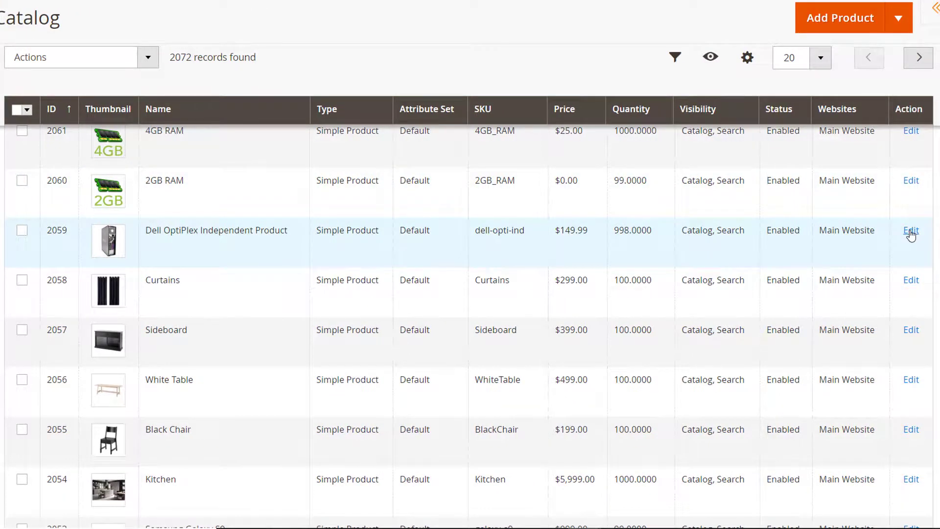
click(911, 231)
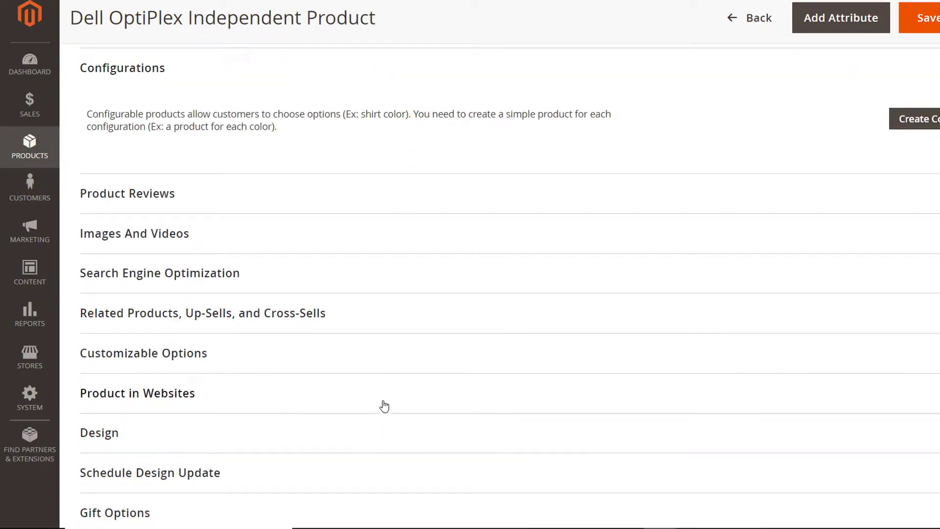
click(143, 353)
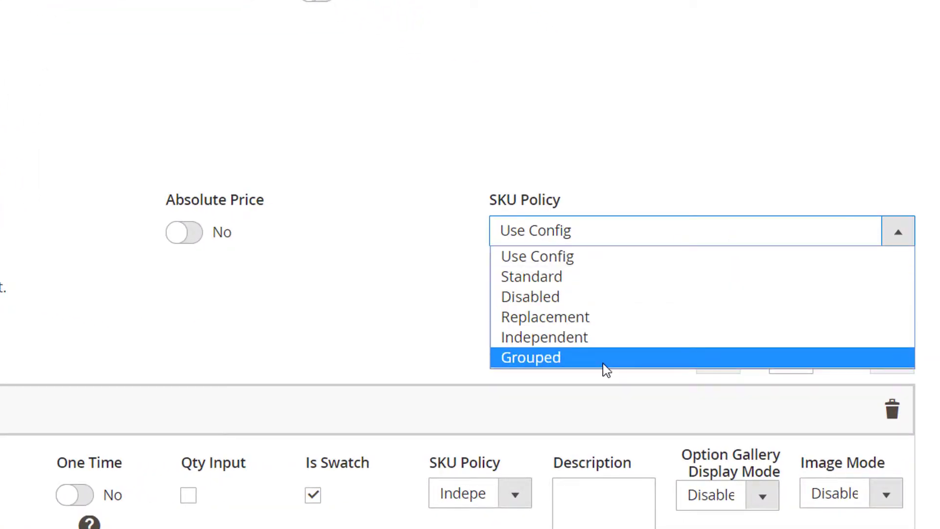
click(529, 357)
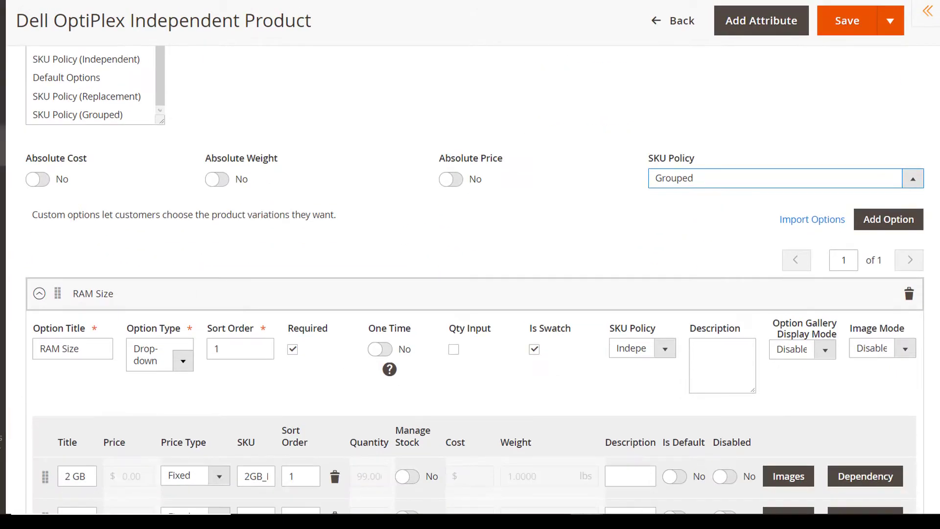
scroll(down, 3)
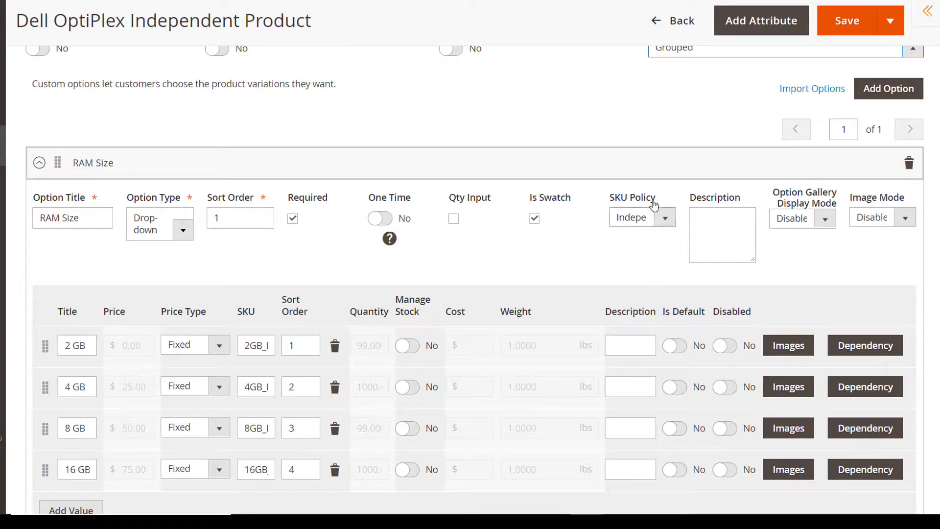
scroll(down, 3)
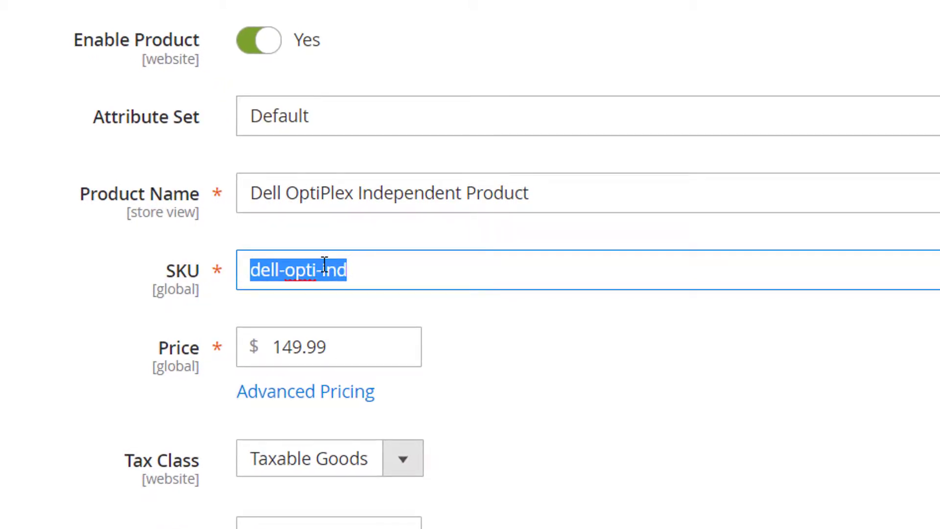
Step: Scroll down through the custom options to reach the RAM Size option
scroll(down, 3)
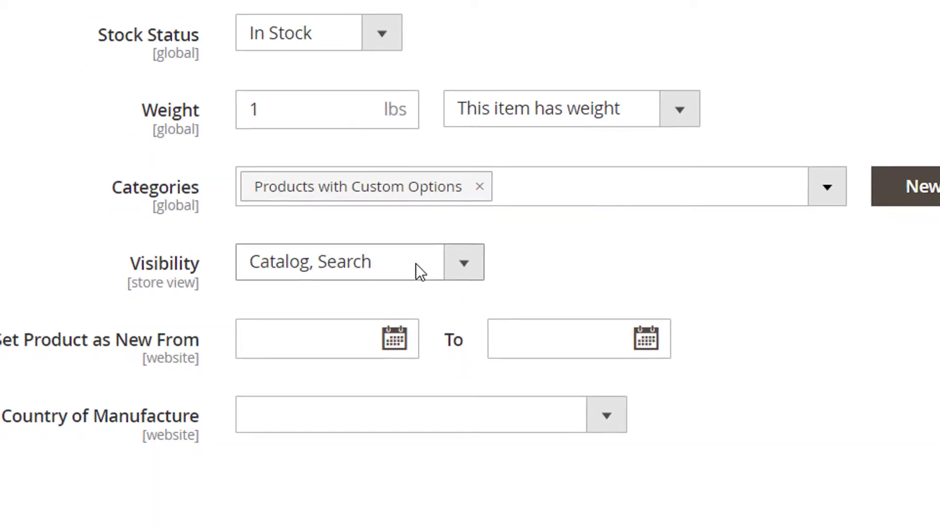
scroll(down, 3)
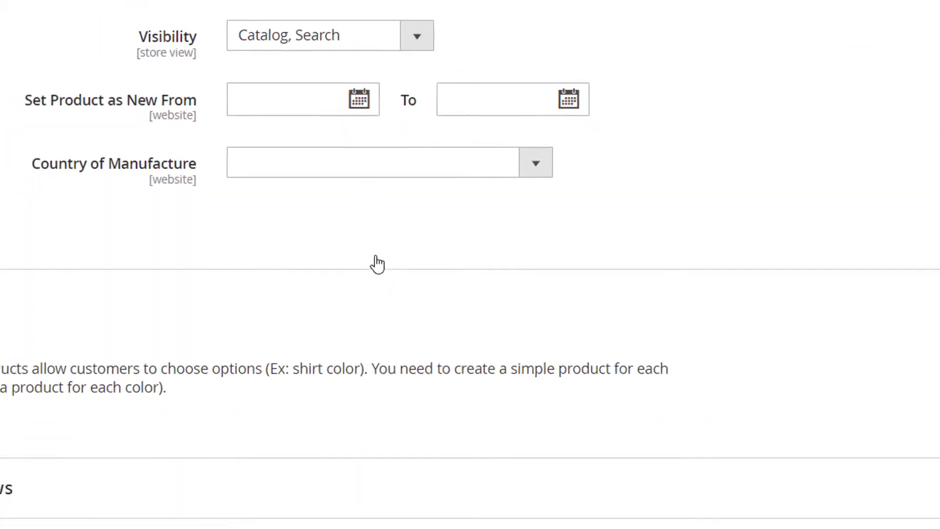
scroll(down, 3)
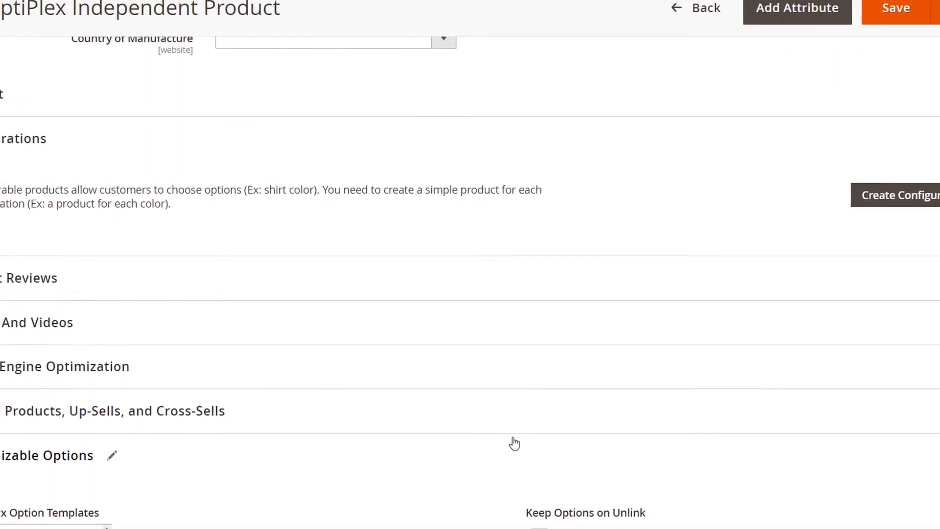
scroll(down, 3)
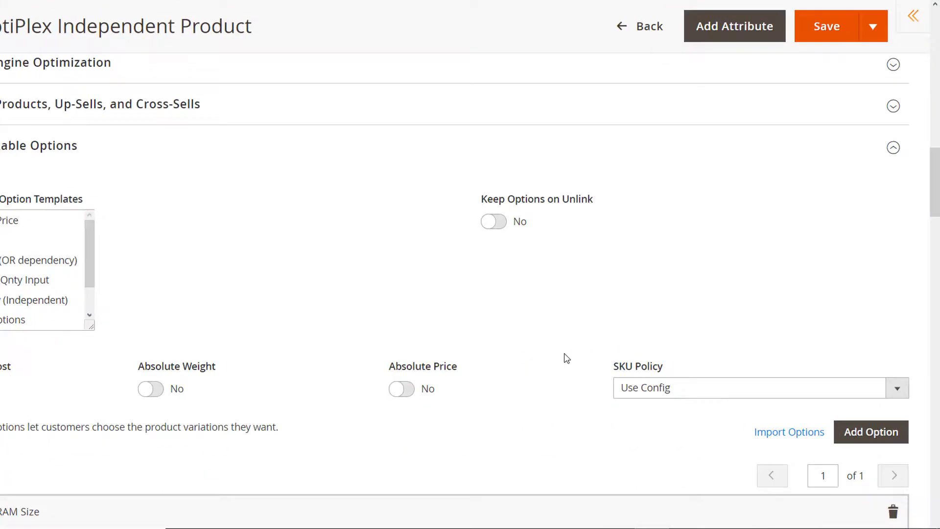
scroll(down, 3)
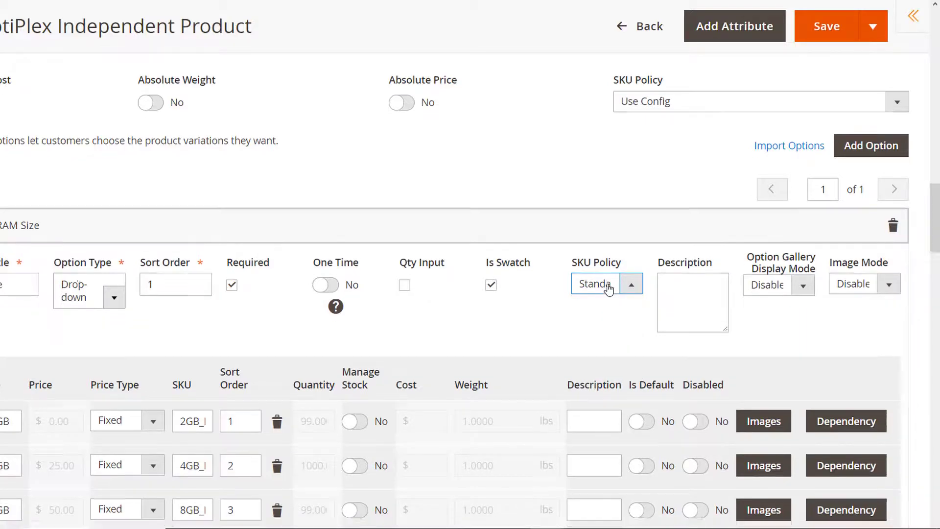
scroll(down, 3)
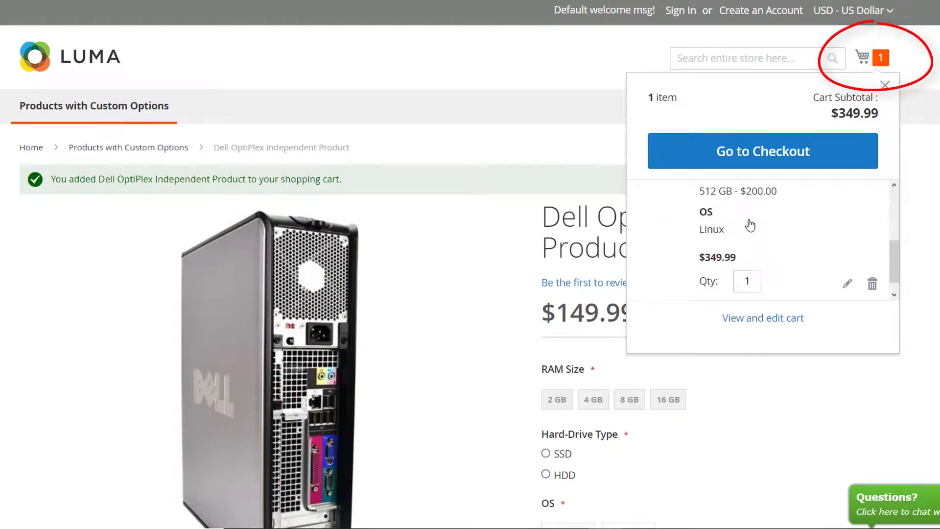
Step: Try Replacement, Independent and Grouped SKU policies on RAM Size, then view the three cart items
click(762, 318)
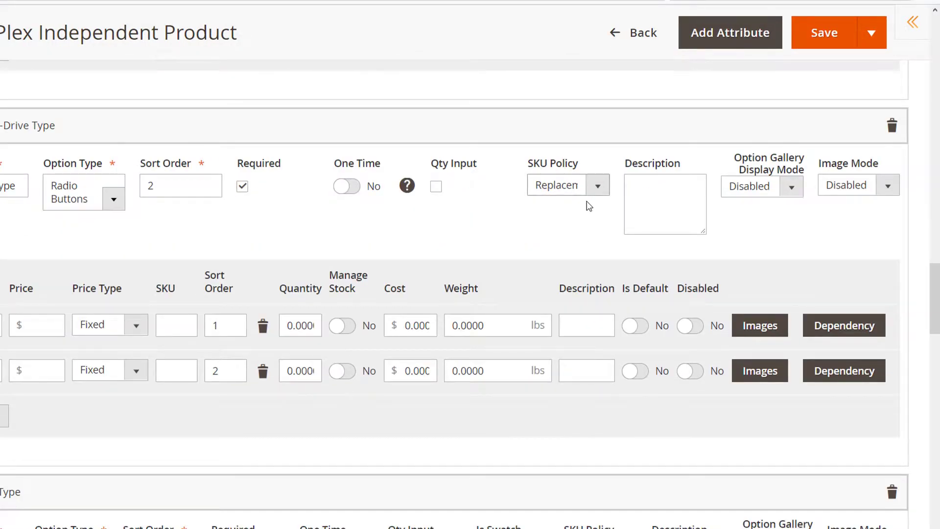
scroll(down, 3)
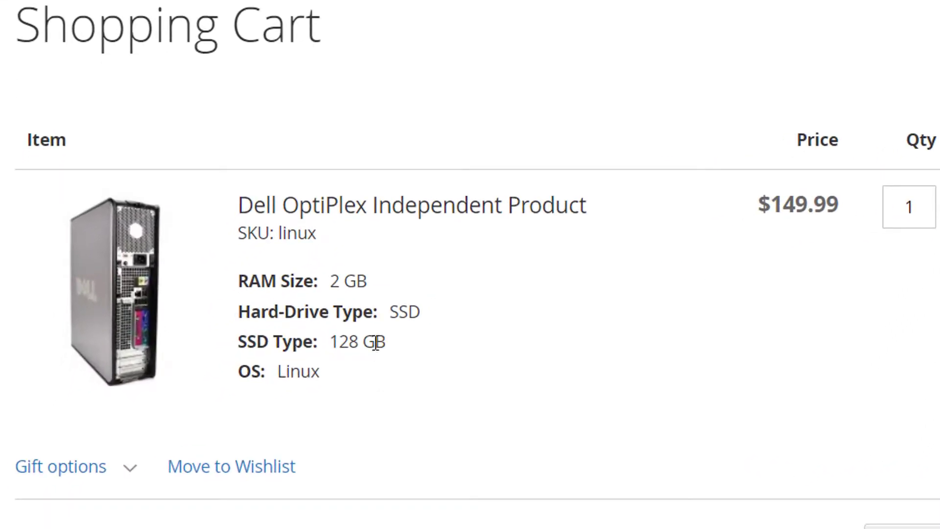
mouse_move(334, 270)
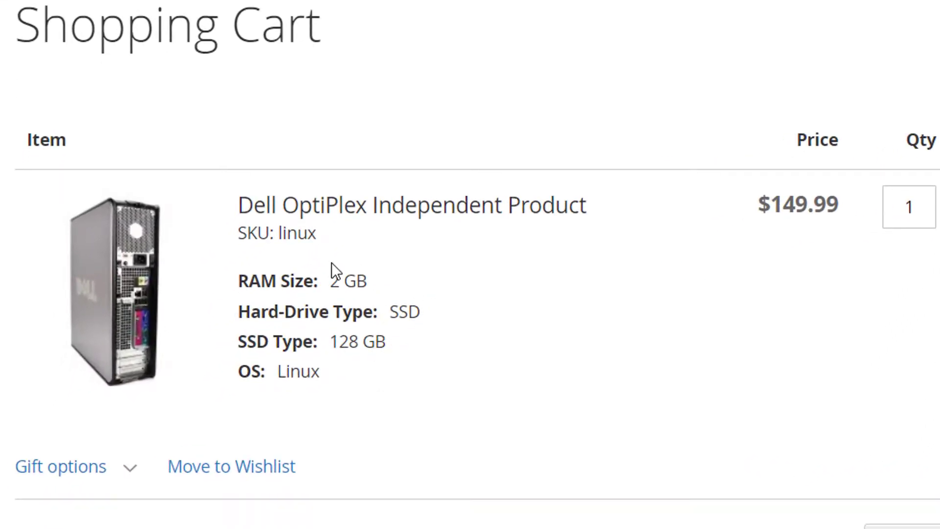
double_click(296, 232)
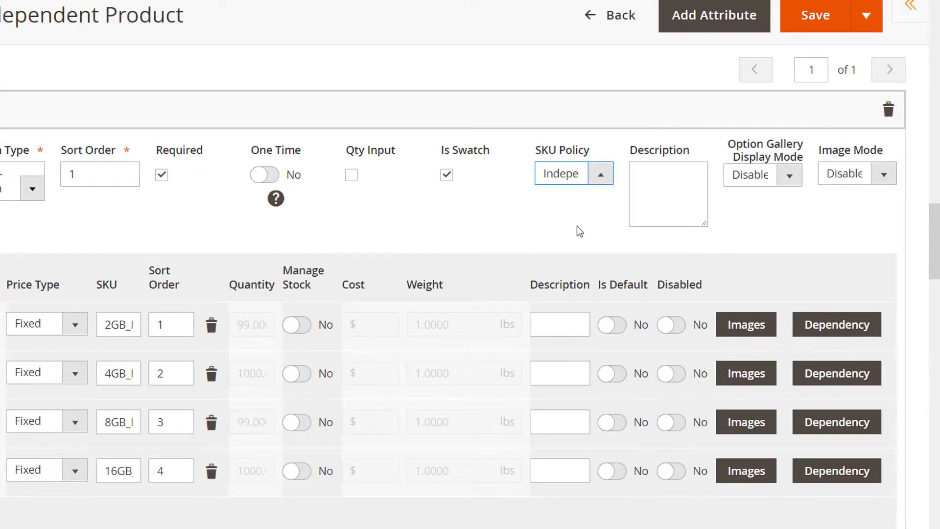
scroll(down, 3)
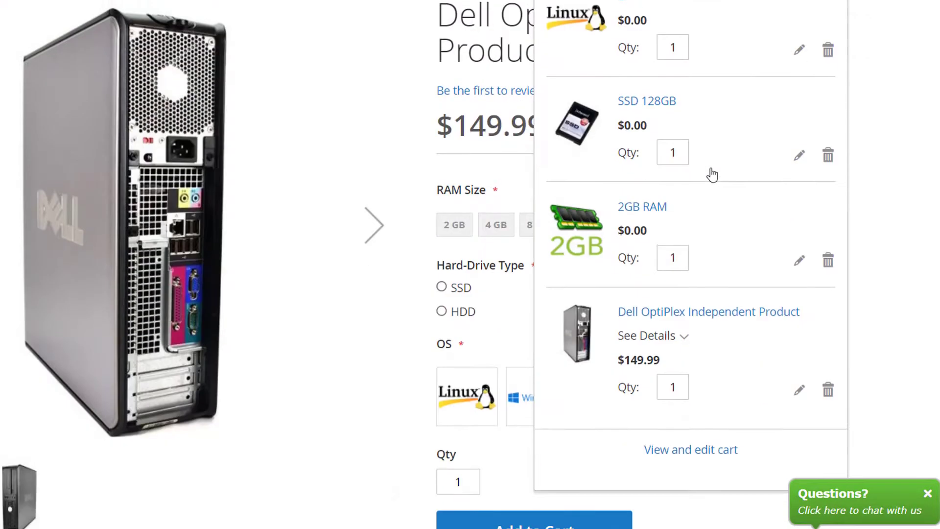
click(690, 449)
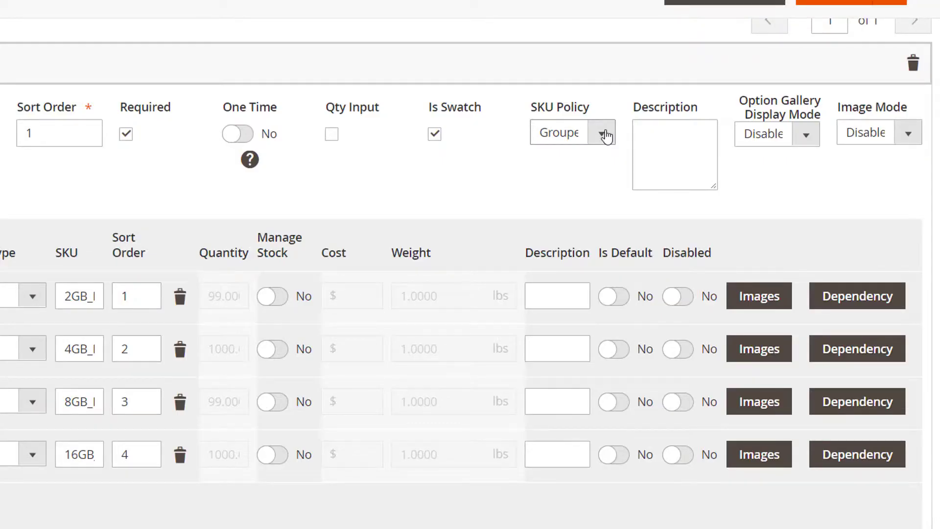
click(604, 133)
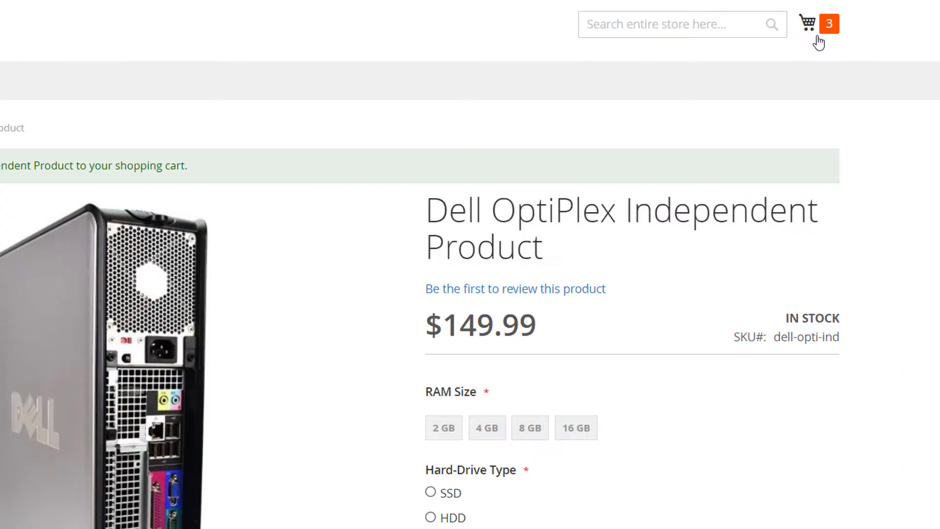
click(807, 24)
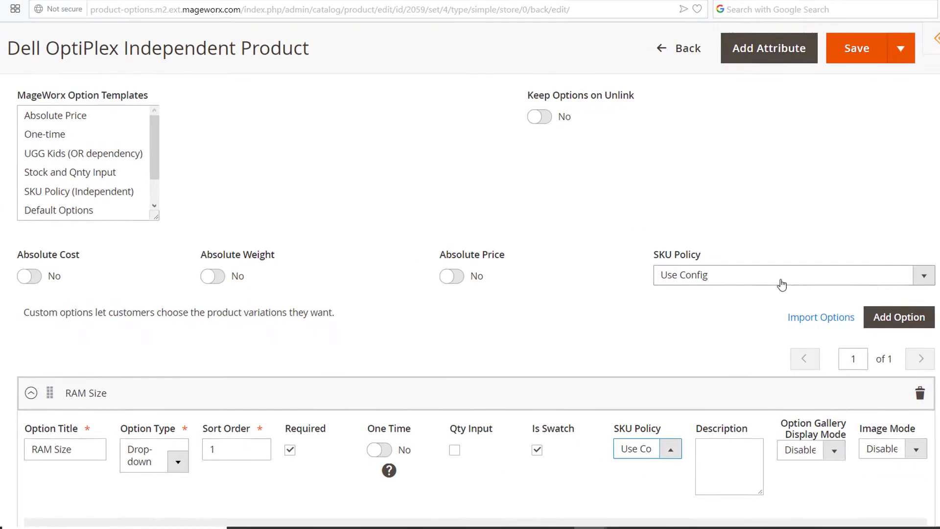
click(793, 275)
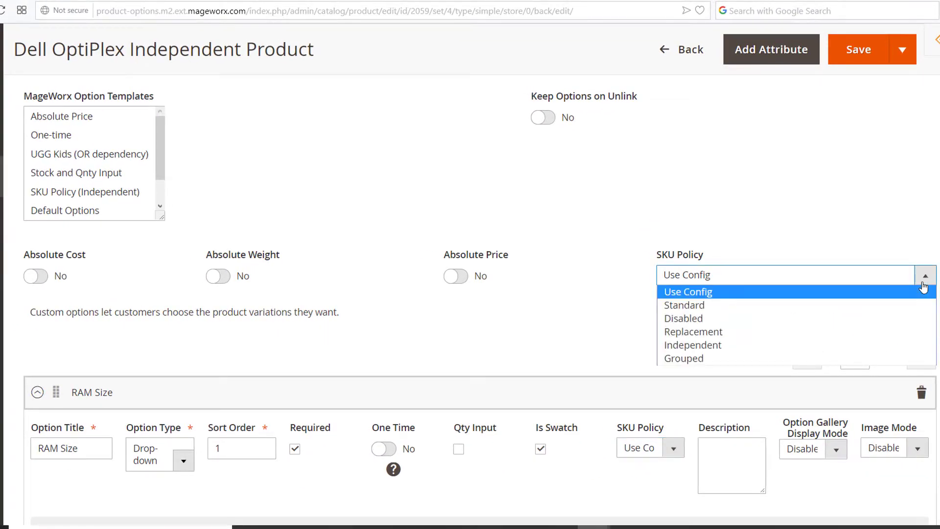
click(688, 291)
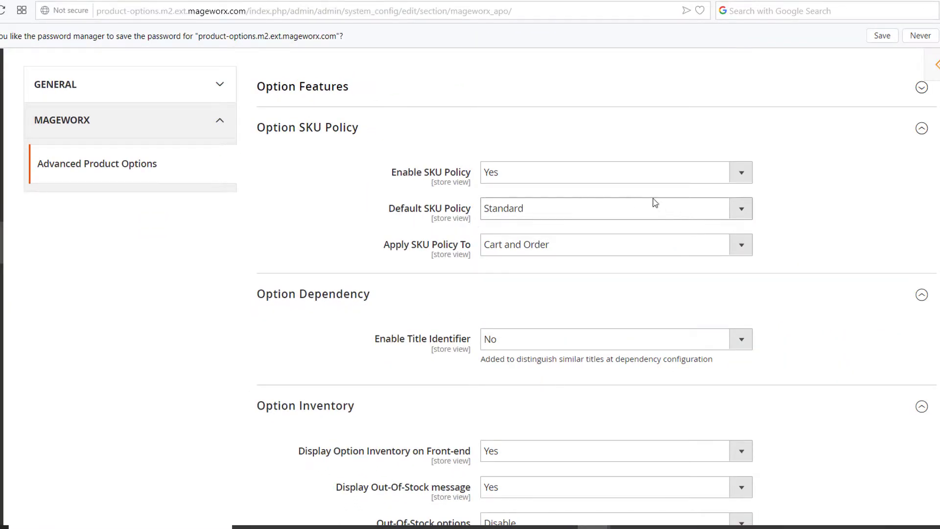
click(252, 14)
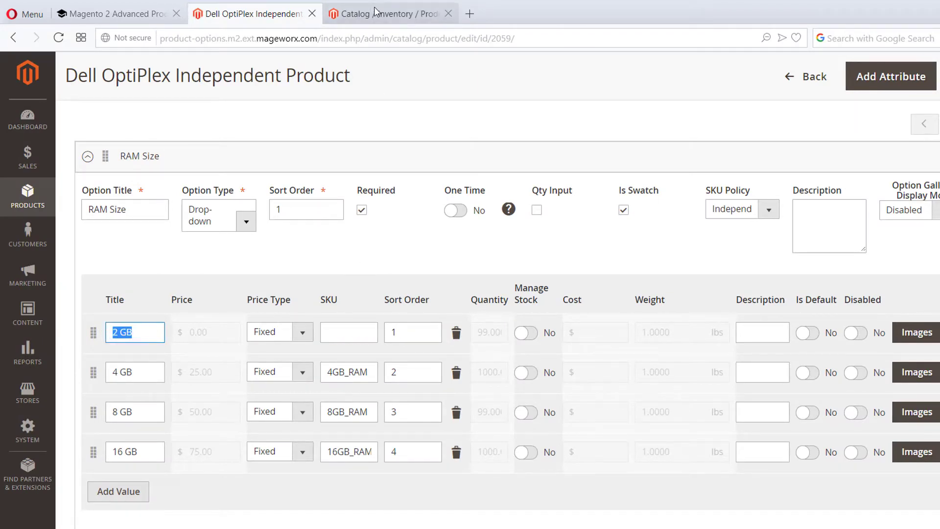
click(389, 13)
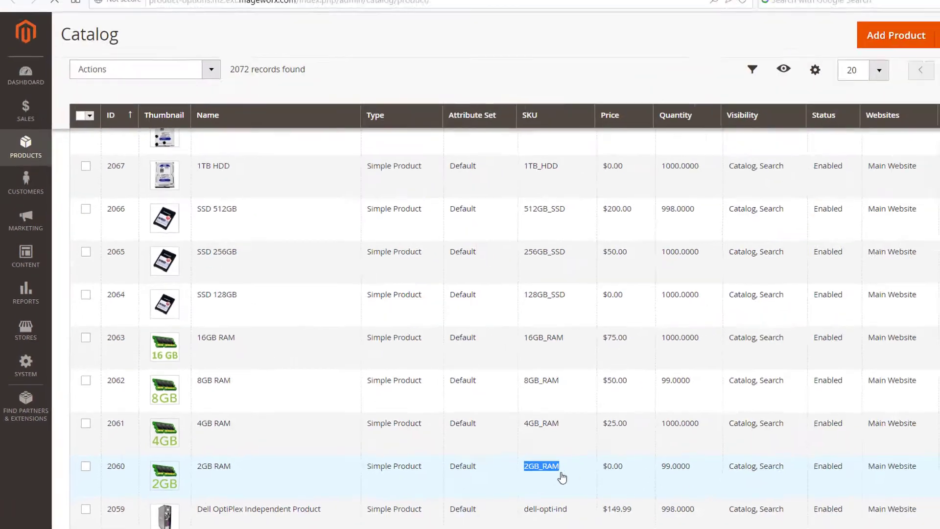
click(258, 509)
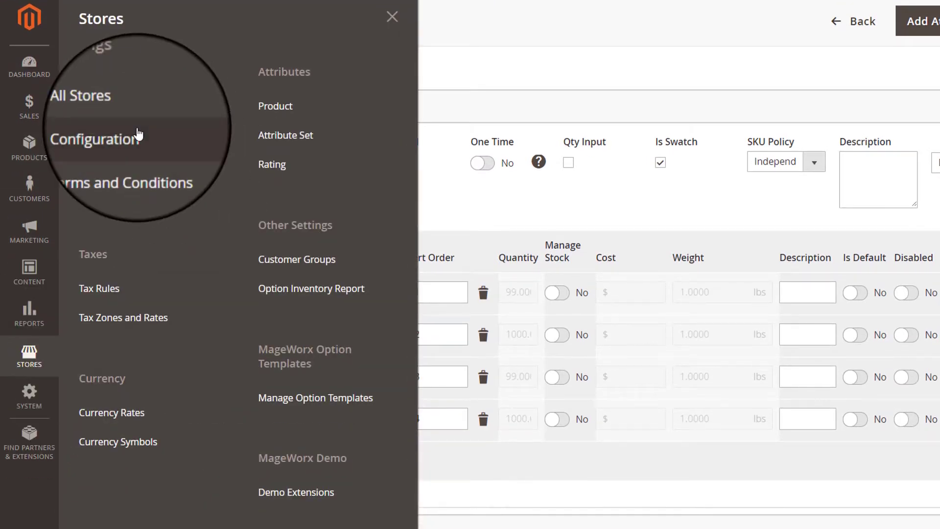
Step: Select Price, Qty, Cost and Weight as Option Link attributes linked via SKU
click(95, 139)
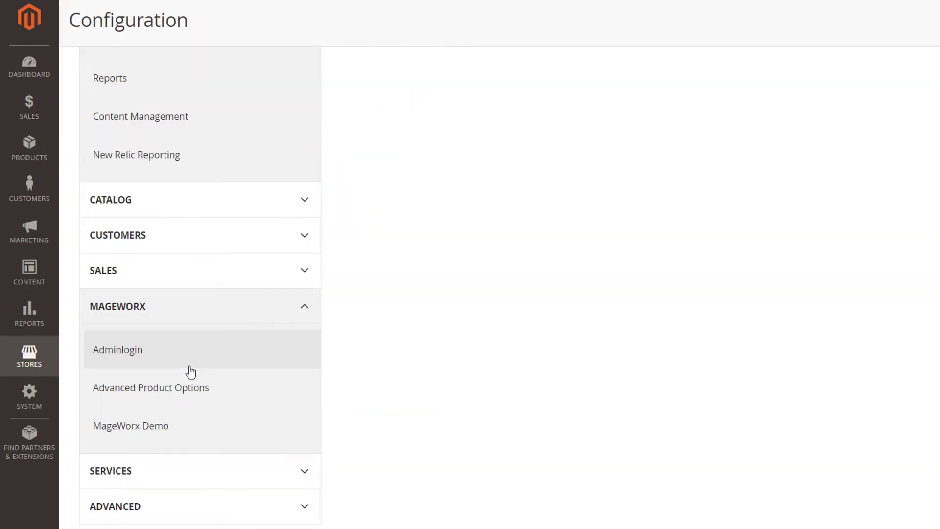
scroll(down, 3)
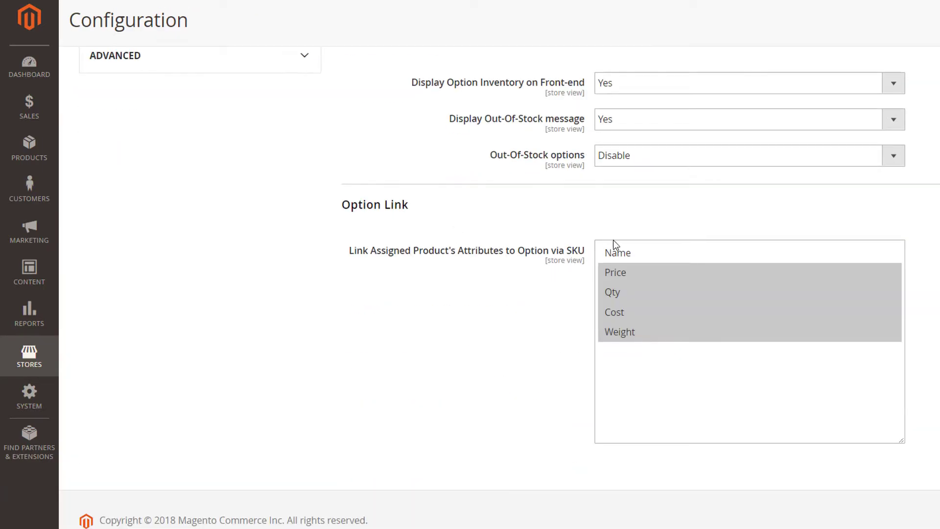
click(614, 272)
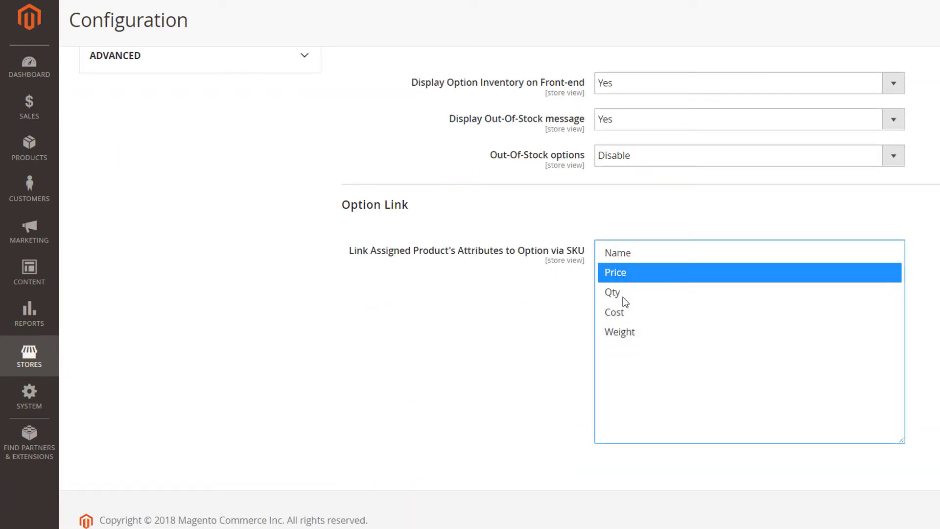
click(612, 292)
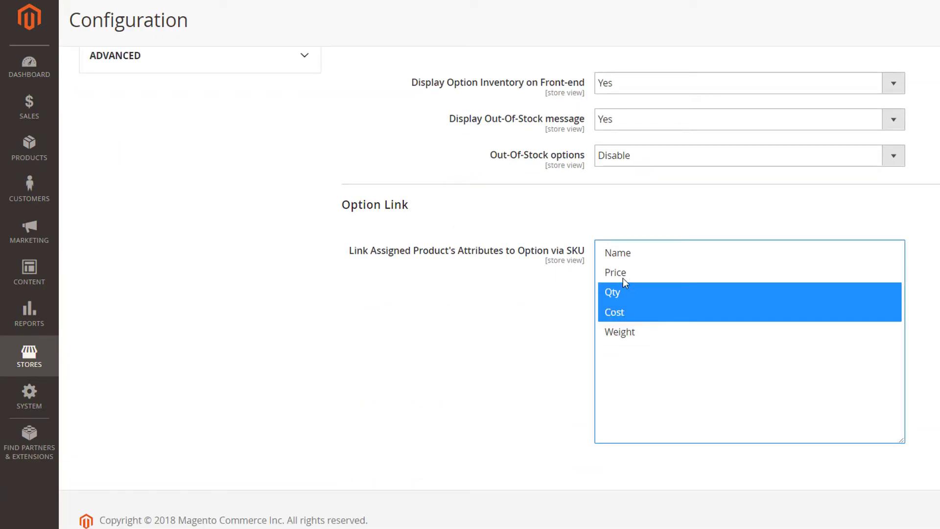
click(619, 331)
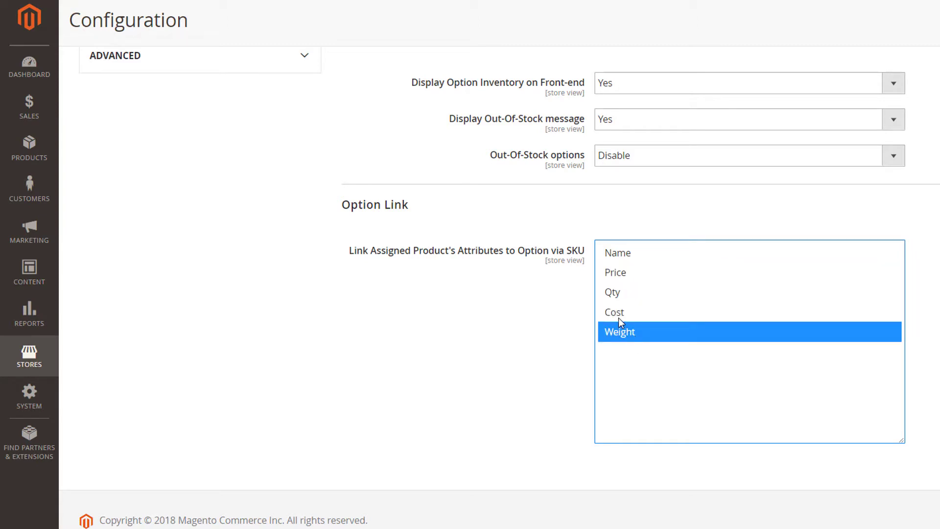
click(615, 272)
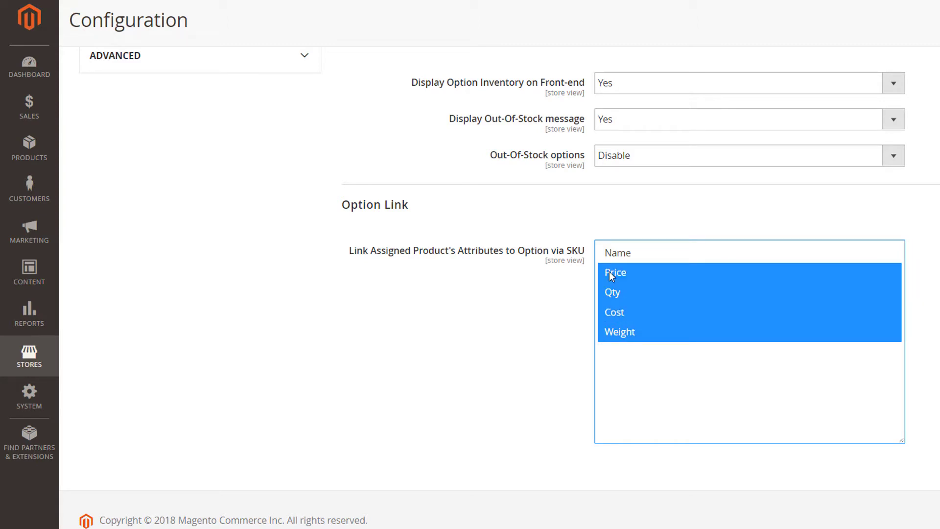